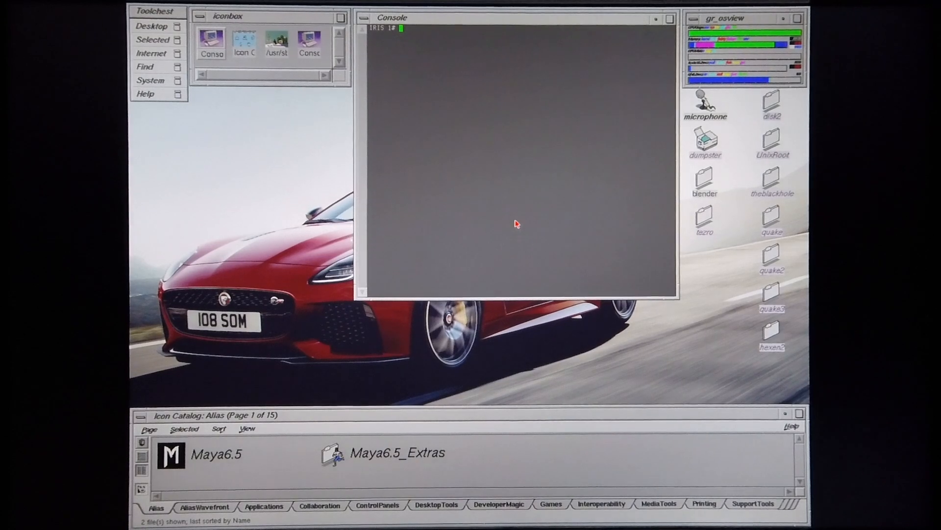
Run hinv in the IRIX Console to print the hardware inventory.
{"action": "type", "text": "hinv"}
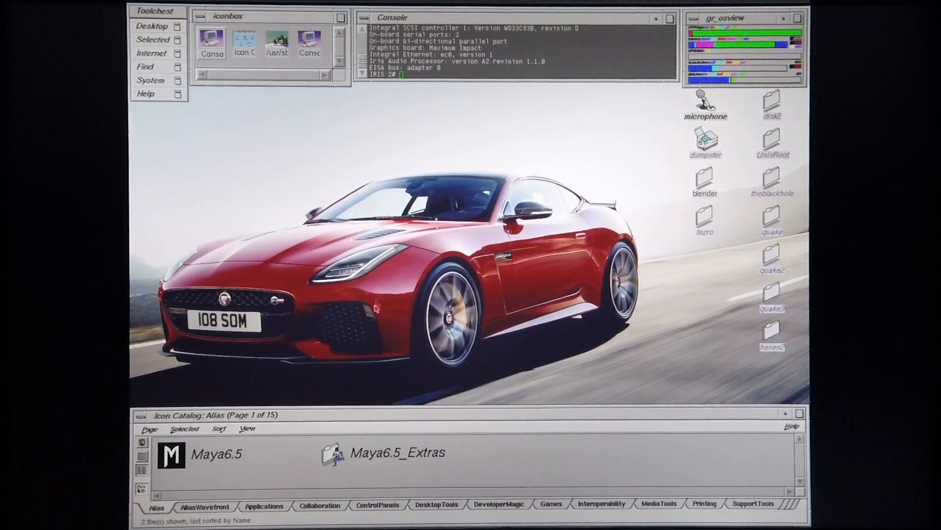
Launch Maya 6.5 from the Icon Catalog and bring up the Open Scene dialog.
{"action": "left_click", "coordinate": [184, 429]}
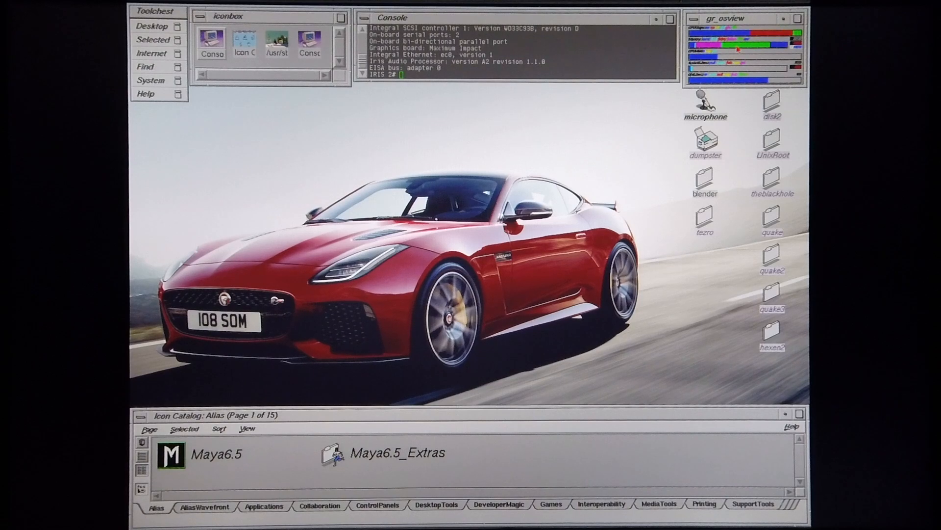
{"action": "double_click", "coordinate": [172, 454]}
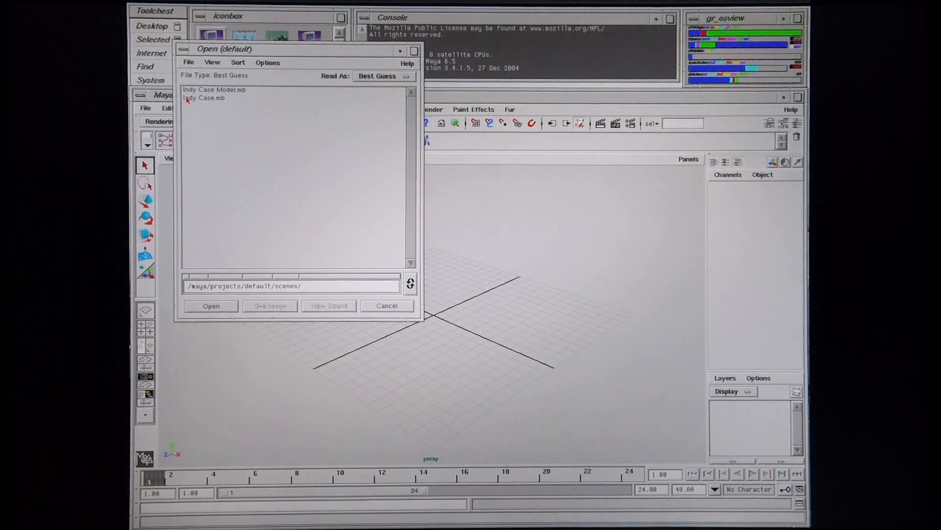
Open Indy Case.mb so its wireframe case model fills the perspective viewport.
{"action": "left_click", "coordinate": [203, 98]}
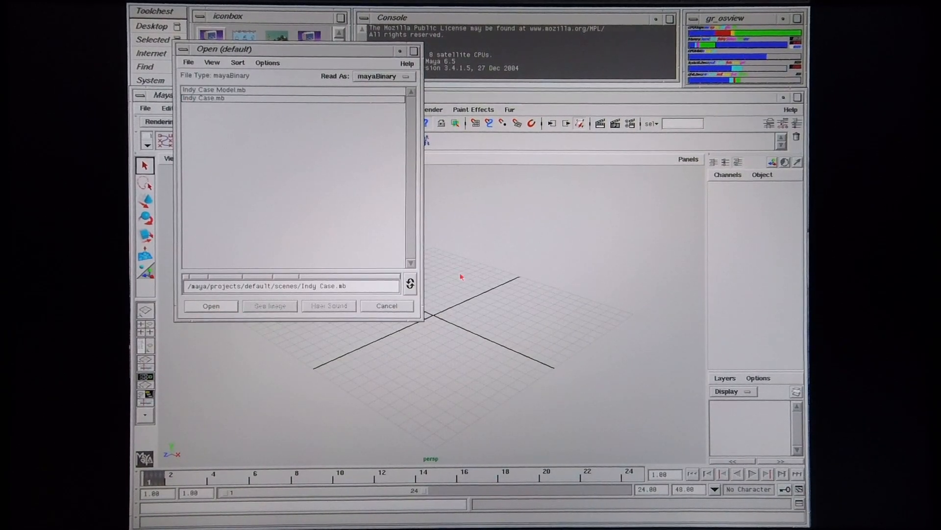
{"action": "left_click", "coordinate": [211, 306]}
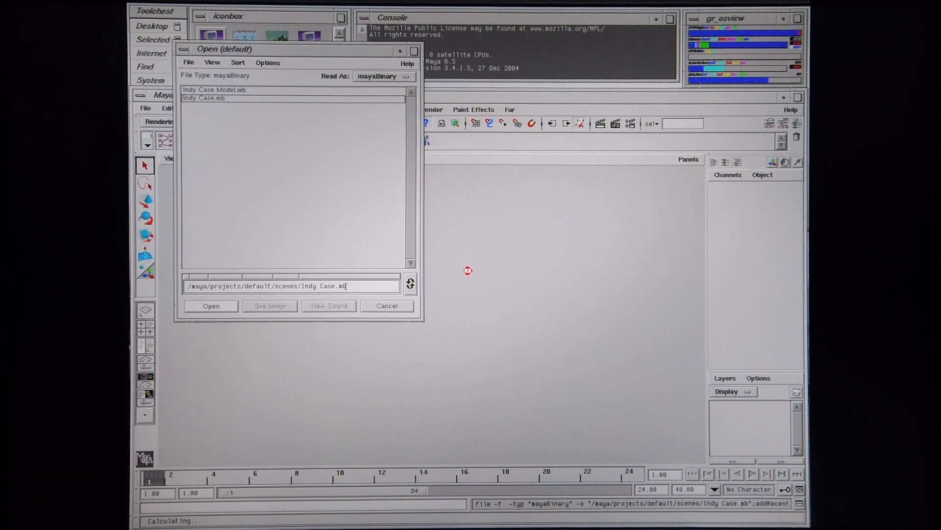
{"action": "left_click", "coordinate": [211, 305]}
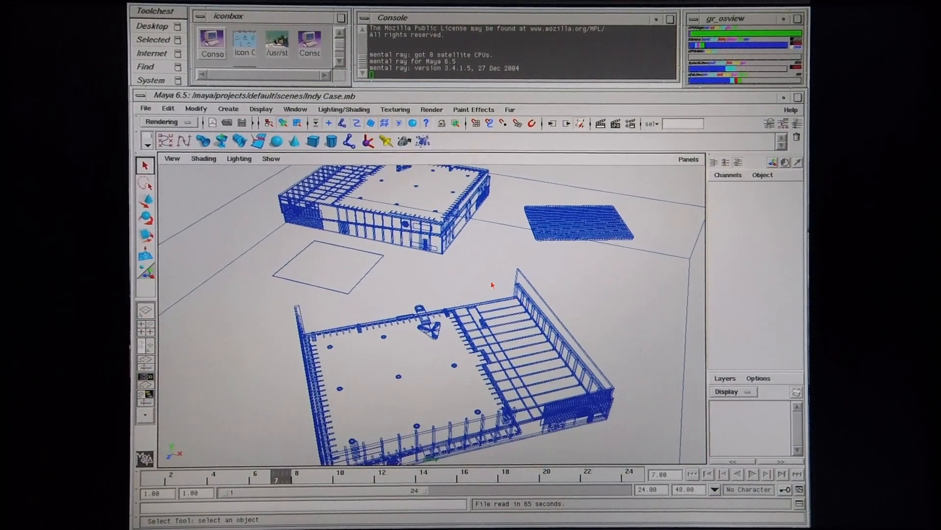
{"action": "mouse_move", "coordinate": [461, 293]}
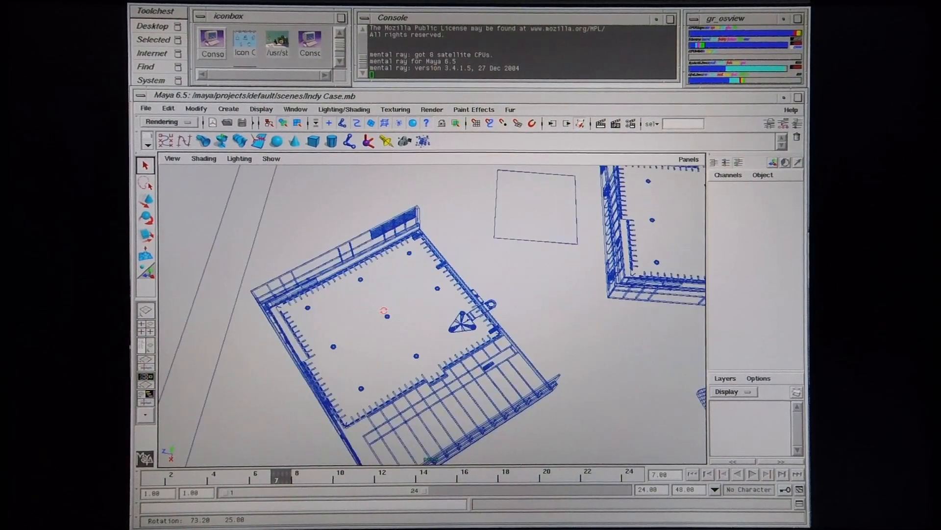
Orbit the camera around the case base to inspect mounting posts and drive bay rails.
{"action": "left_click_drag", "start_coordinate": [384, 313], "coordinate": [492, 247]}
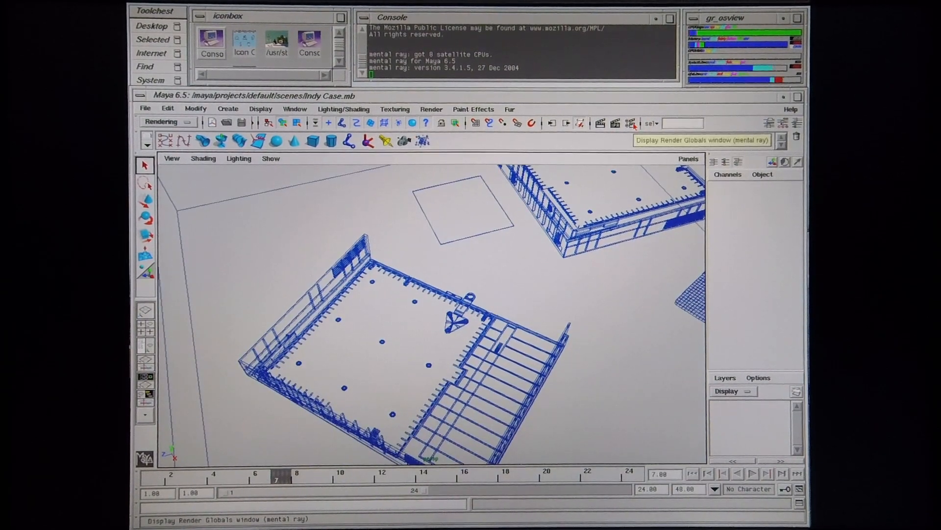
{"action": "left_click", "coordinate": [631, 123]}
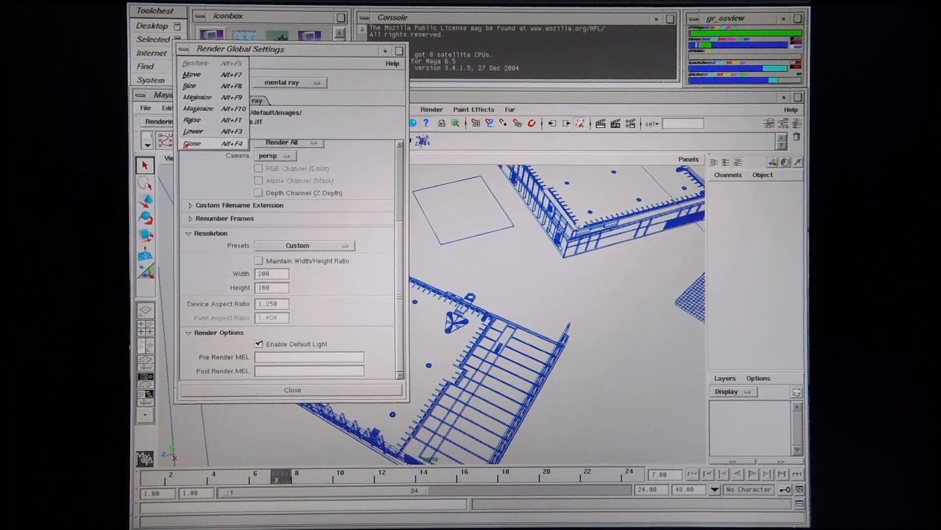
{"action": "left_click", "coordinate": [293, 389]}
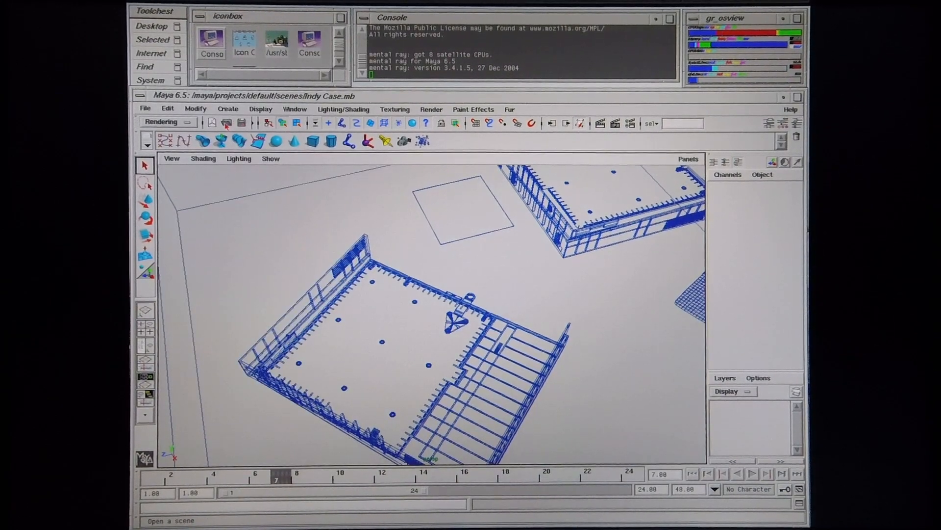
Reopen Indy Case.mb via the Open Scene icon to restore the original view.
{"action": "left_click", "coordinate": [226, 122]}
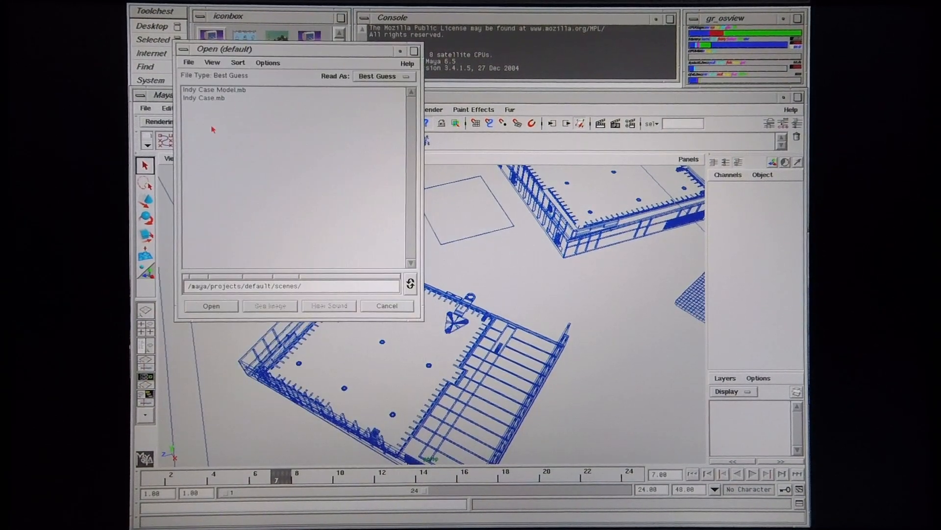
{"action": "left_click", "coordinate": [204, 98]}
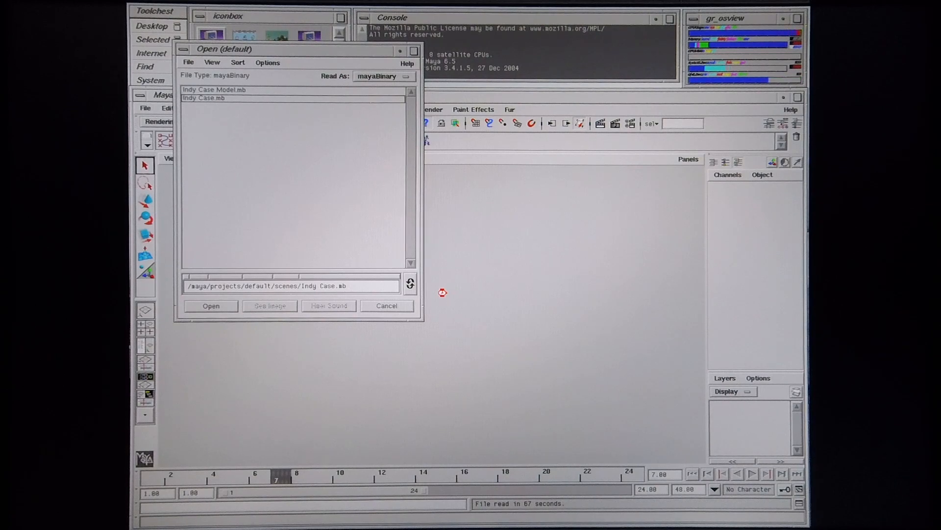
{"action": "left_click", "coordinate": [211, 306]}
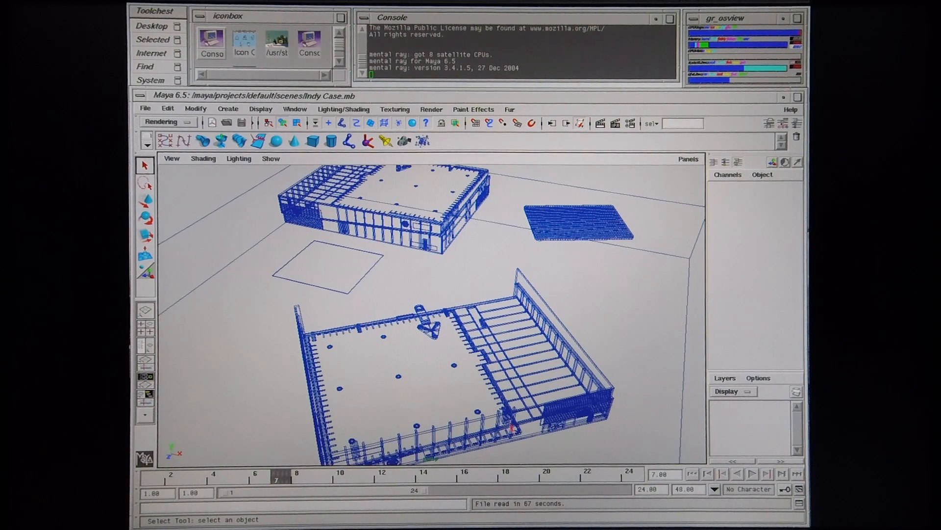